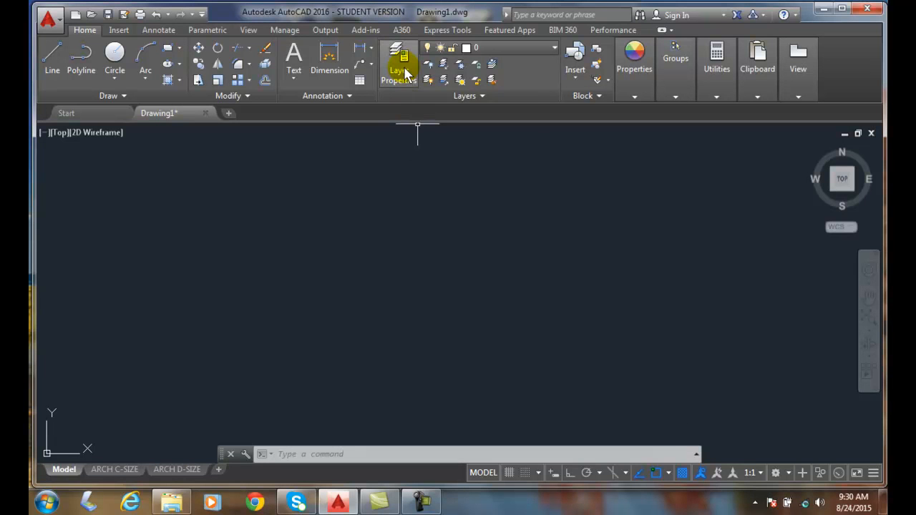
Open the Layer Properties Manager listing the drawing's 63 layers.
click(398, 65)
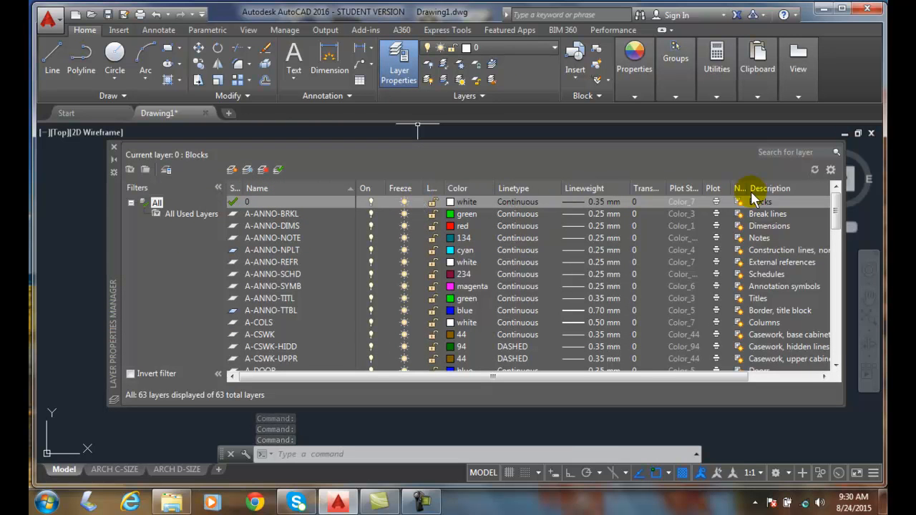
mouse_move(756, 197)
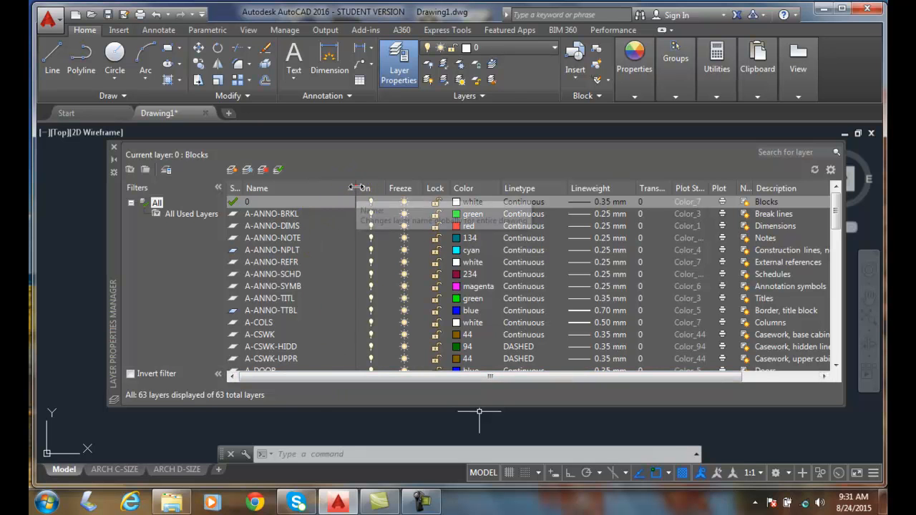
Maximize all layer list columns so headings like Transparency and New VP Freeze read in full.
click(246, 201)
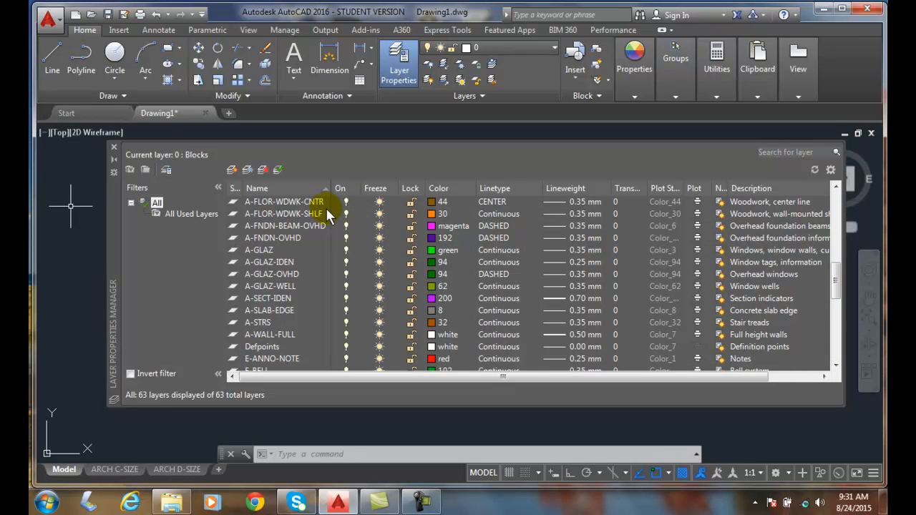
mouse_move(413, 322)
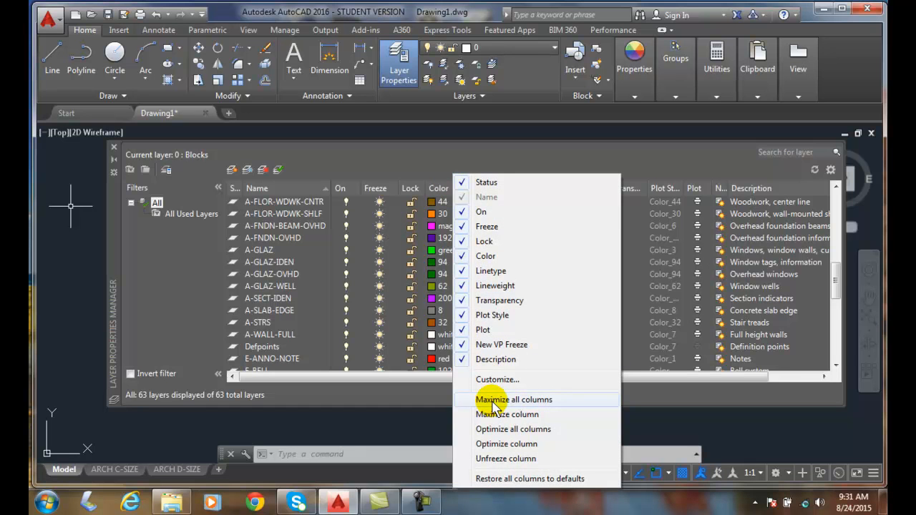
click(513, 400)
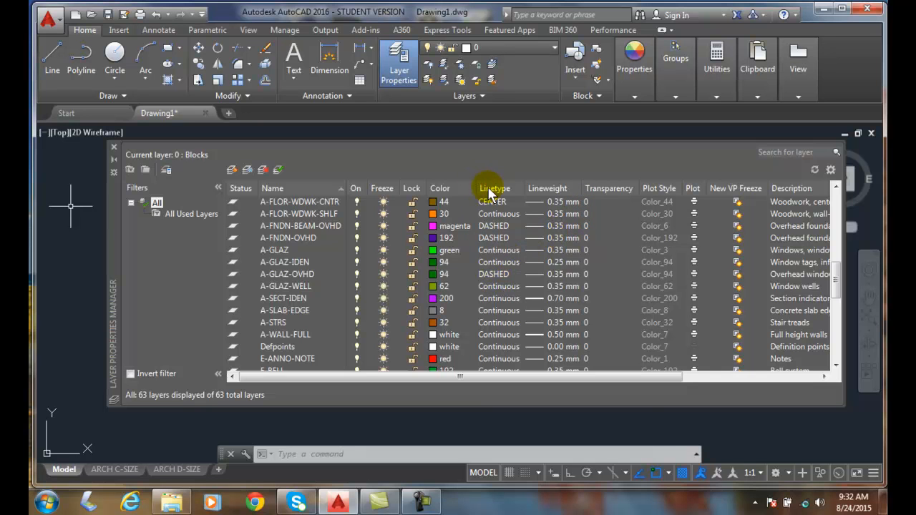
Optimize all columns so each width fits its contents and full layer names read.
right_click(493, 189)
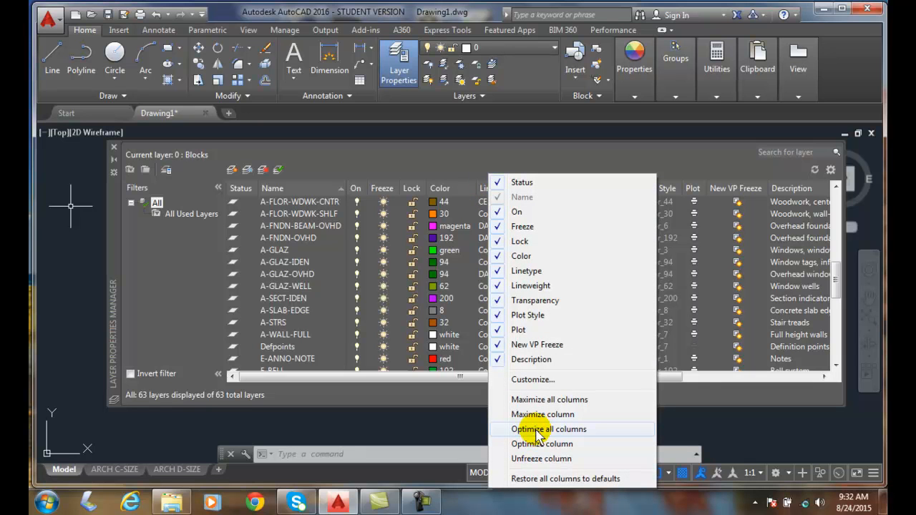
click(550, 430)
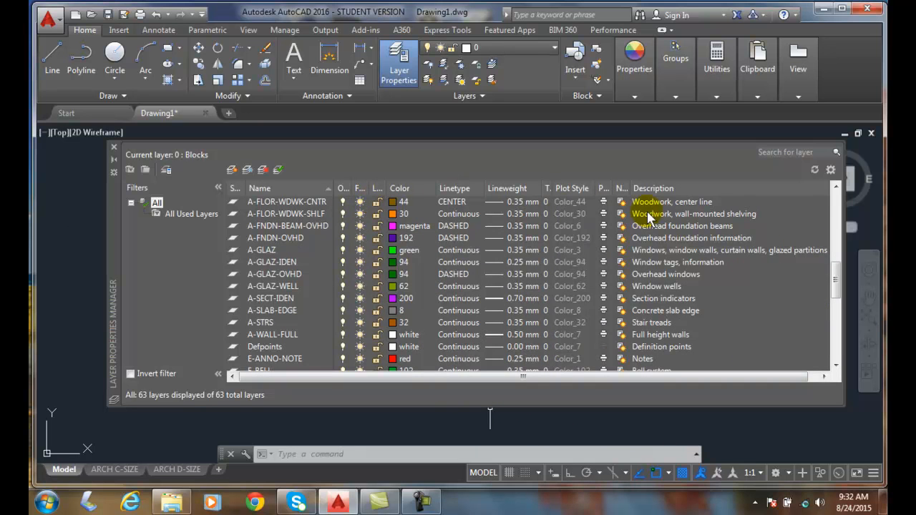
mouse_move(690, 220)
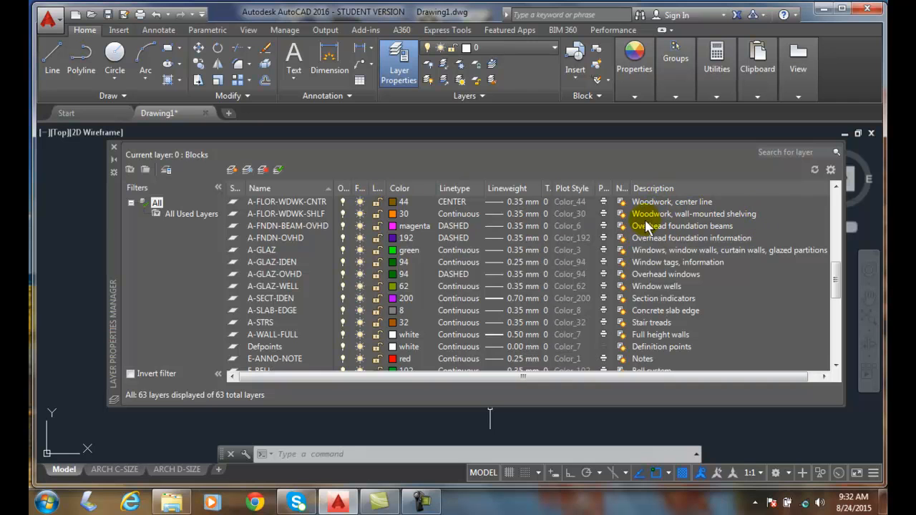
mouse_move(630, 296)
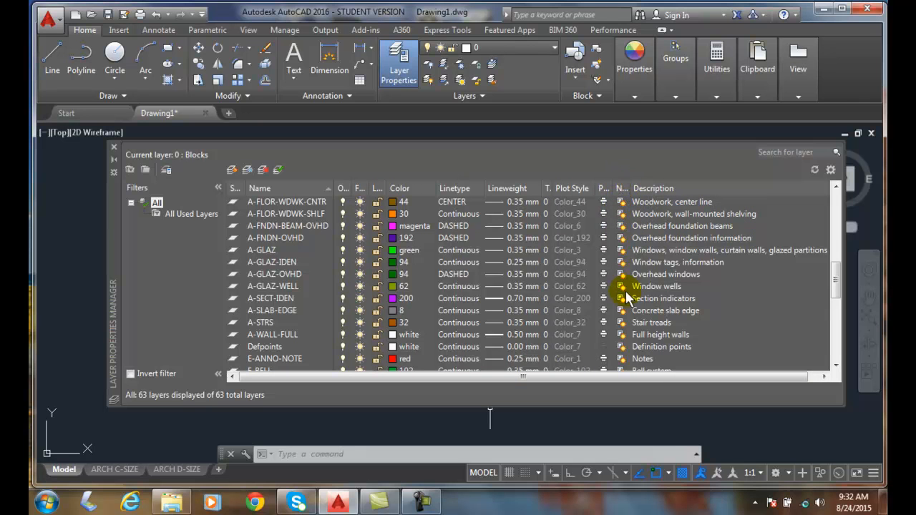
mouse_move(604, 198)
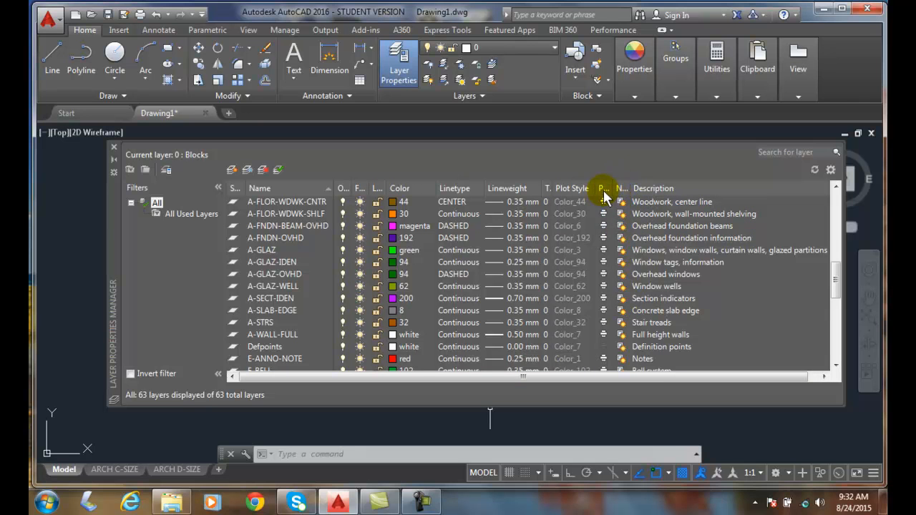
mouse_move(613, 315)
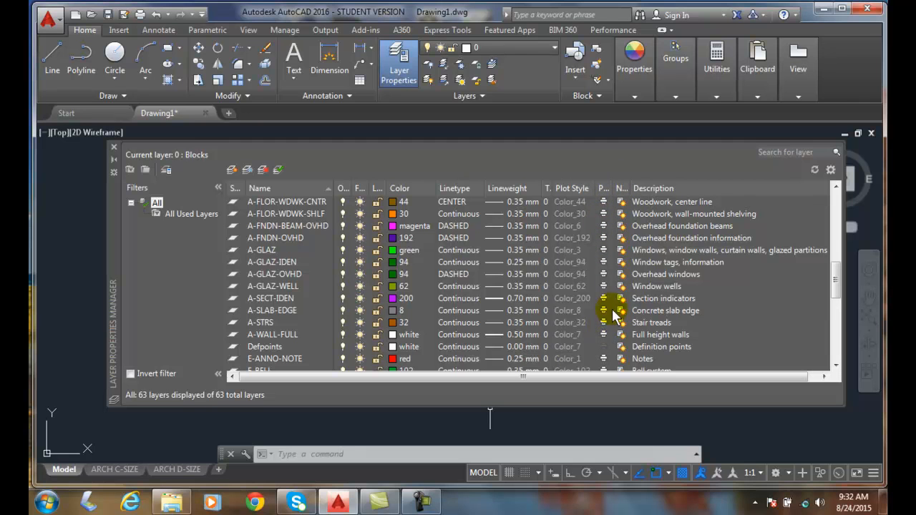
mouse_move(613, 213)
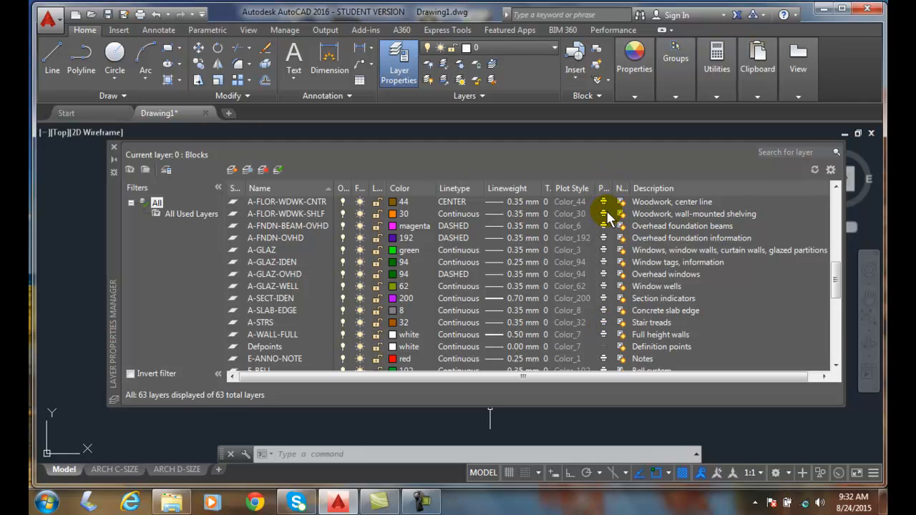
mouse_move(605, 191)
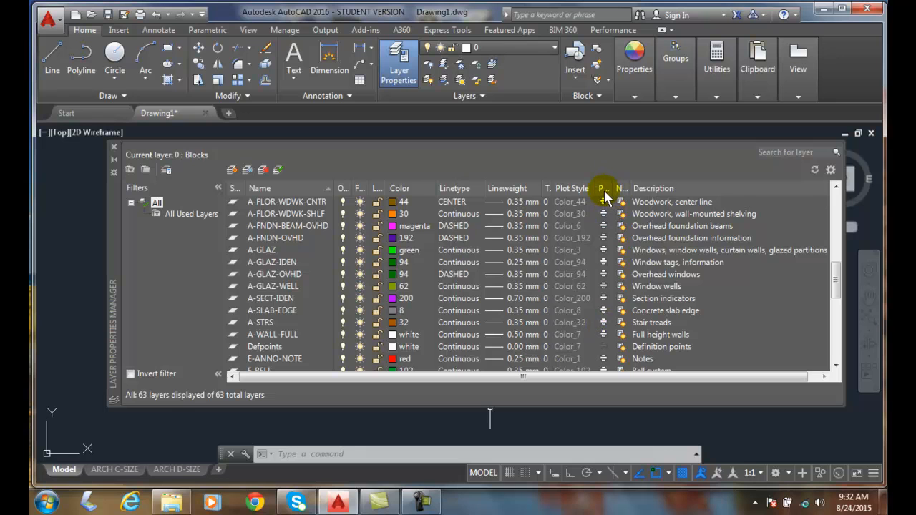
mouse_move(604, 189)
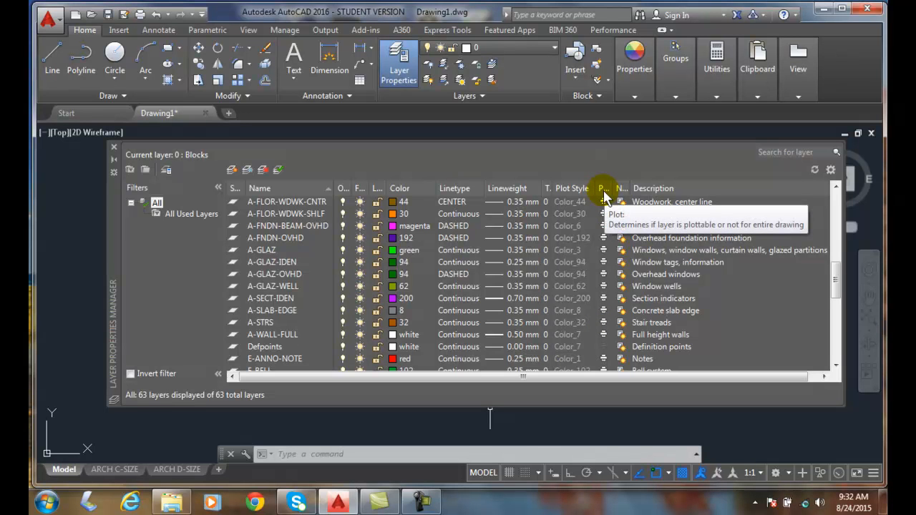
mouse_move(337, 175)
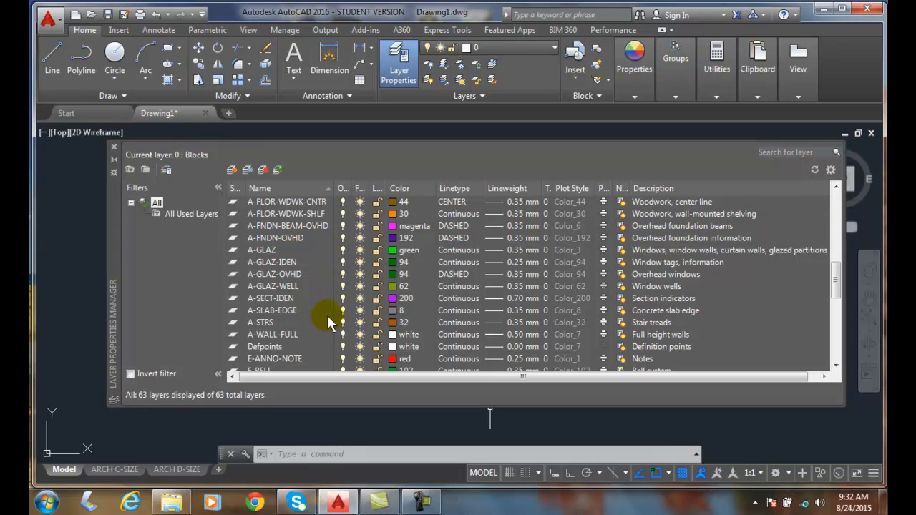
mouse_move(330, 280)
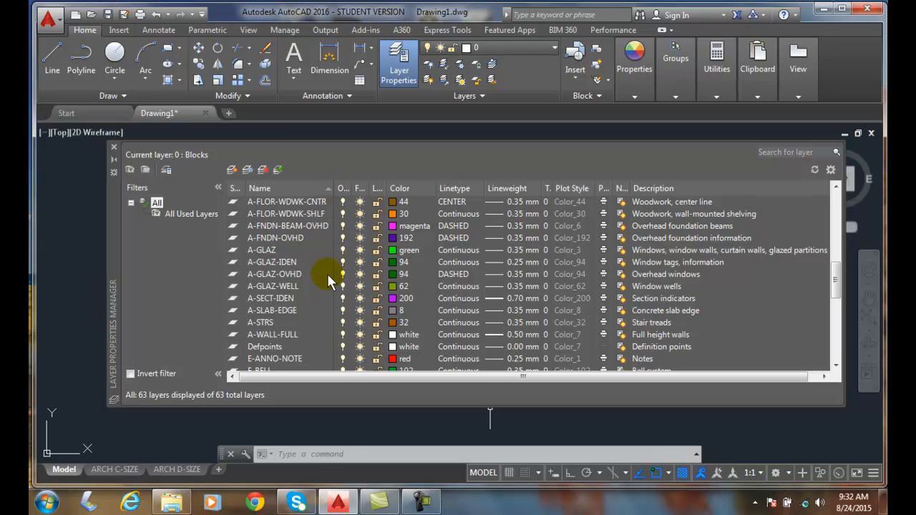
mouse_move(322, 193)
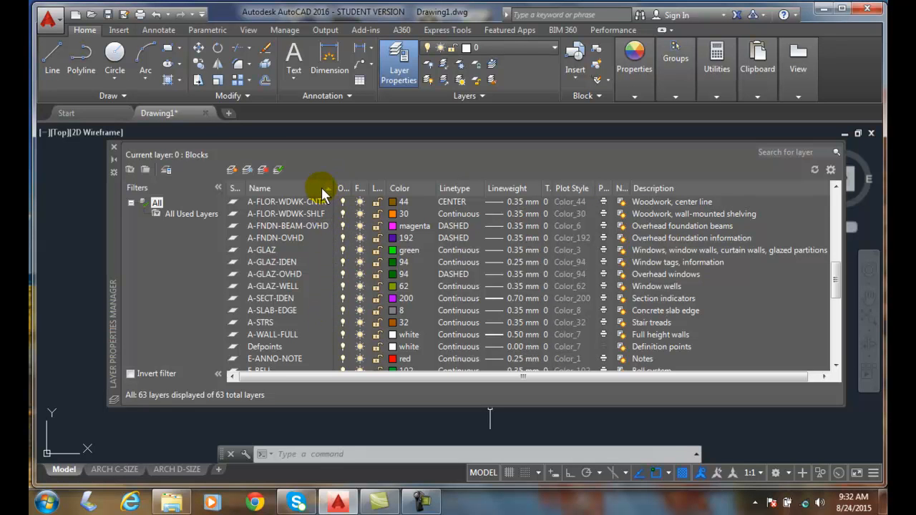
mouse_move(324, 232)
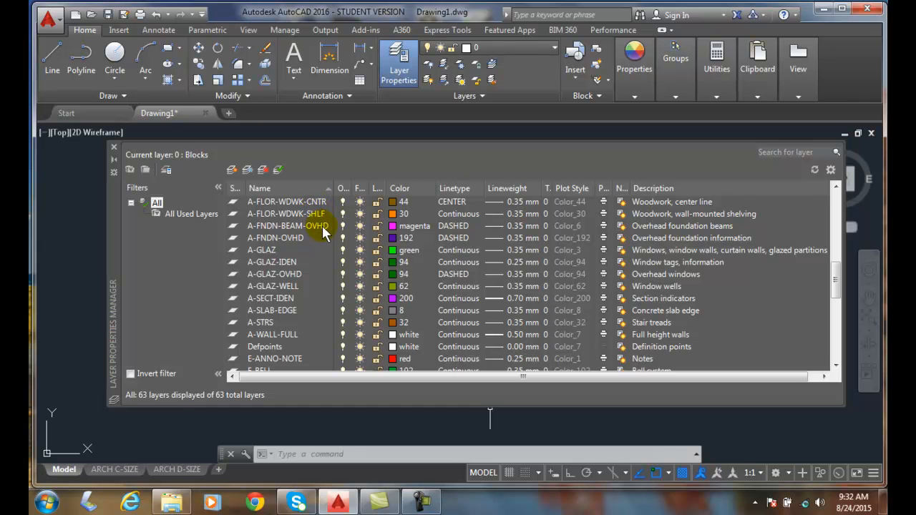
mouse_move(487, 243)
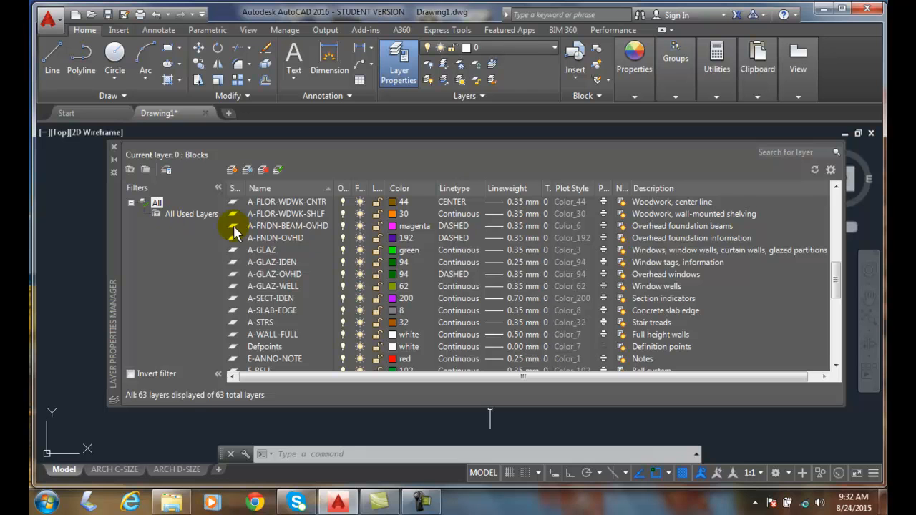
mouse_move(285, 244)
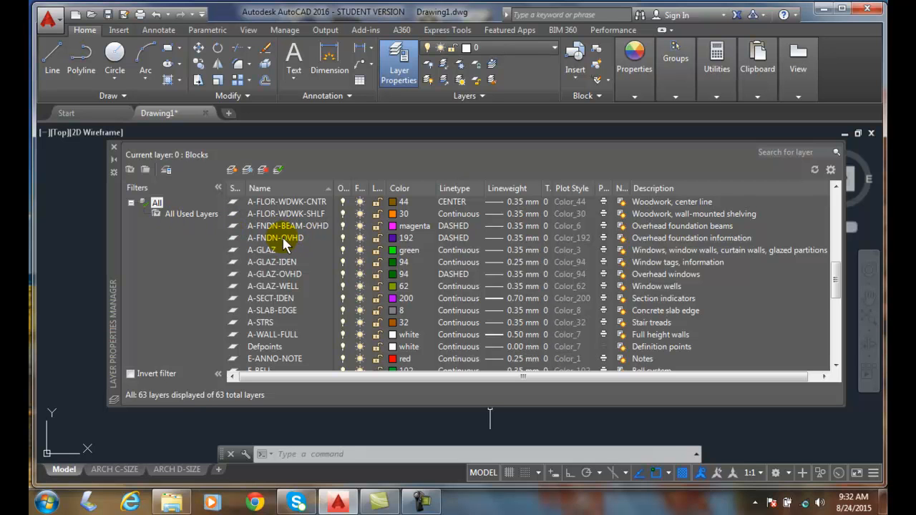
Bring up the column header options offering maximize, optimize and restore choices.
right_click(423, 189)
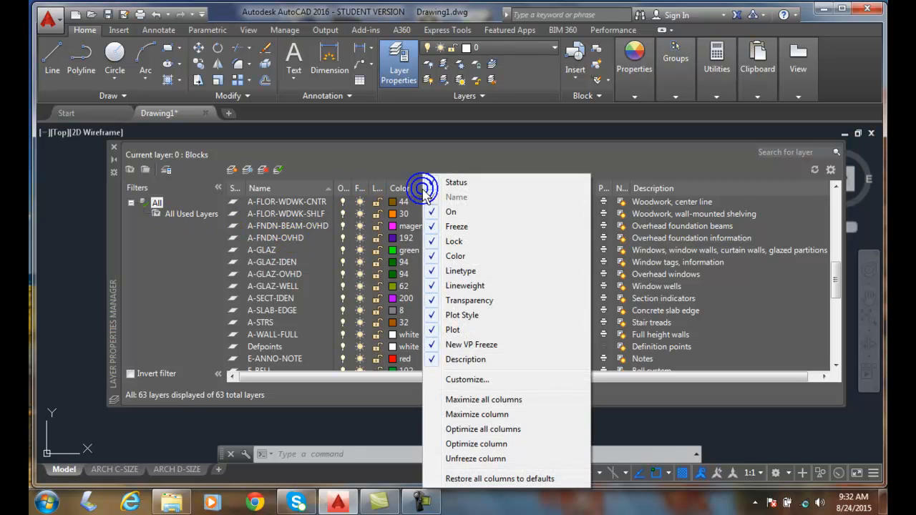
mouse_move(475, 444)
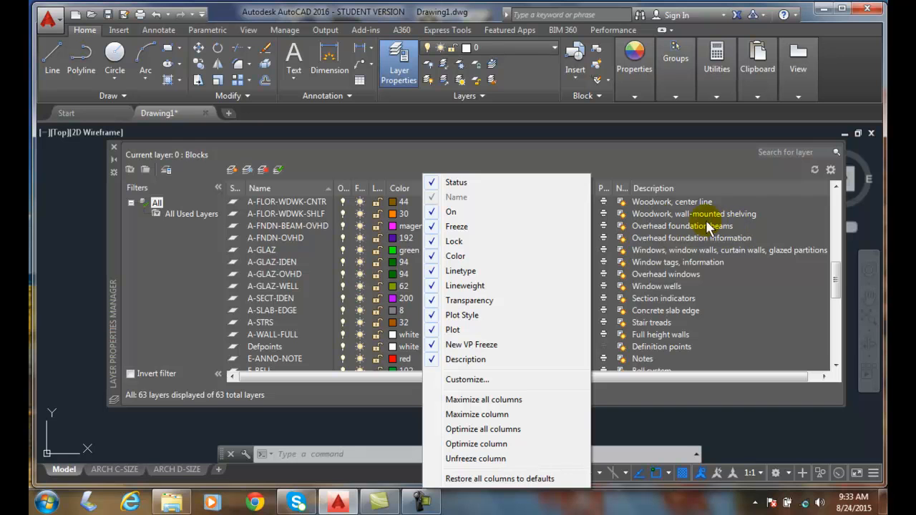
mouse_move(766, 218)
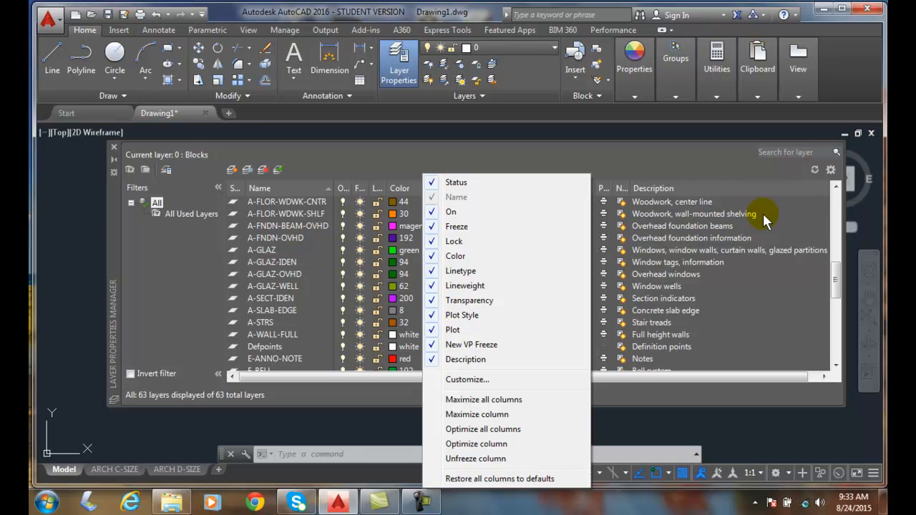
mouse_move(642, 263)
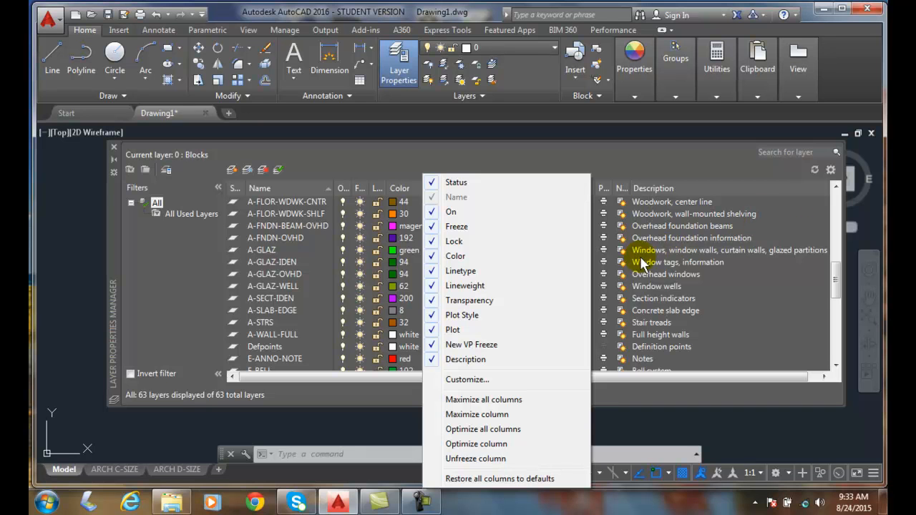
mouse_move(515, 350)
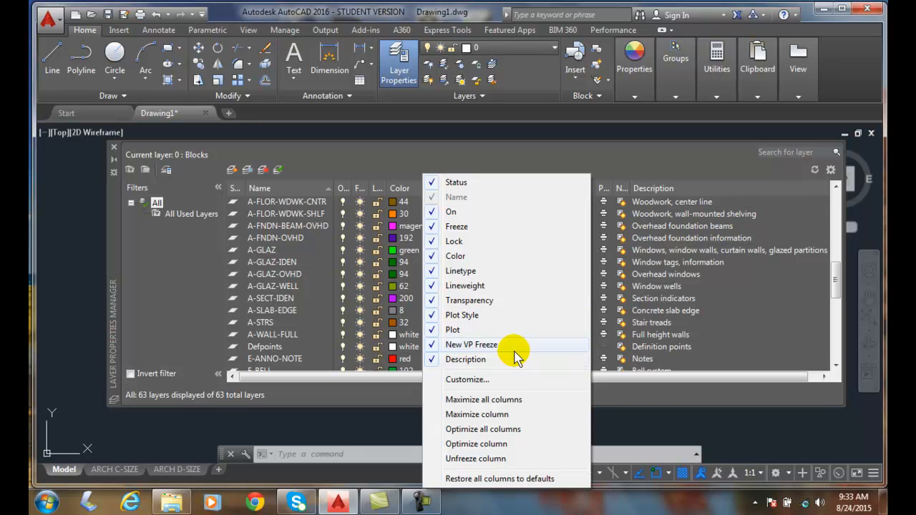
mouse_move(458, 329)
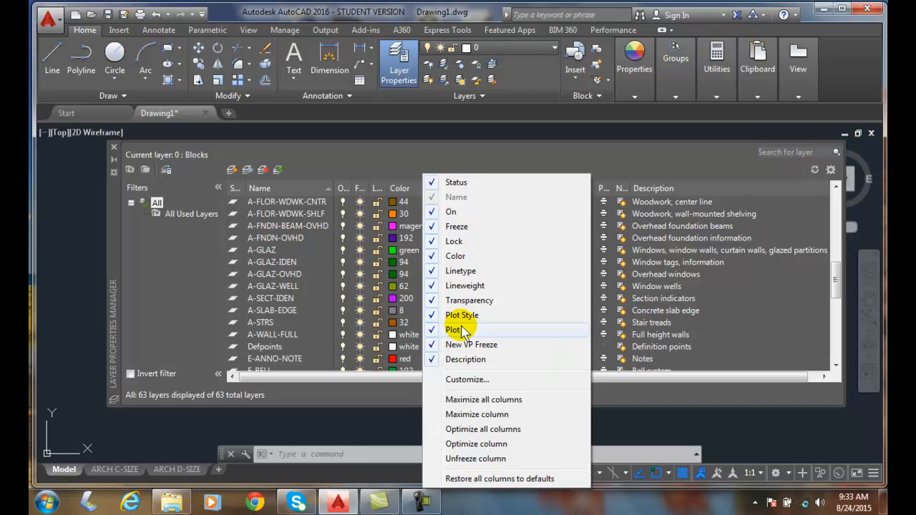
mouse_move(465, 359)
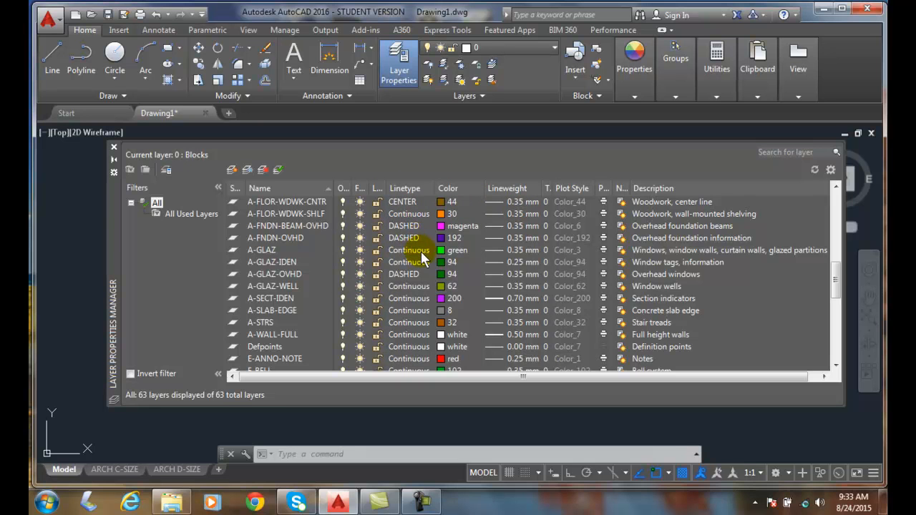
mouse_move(466, 194)
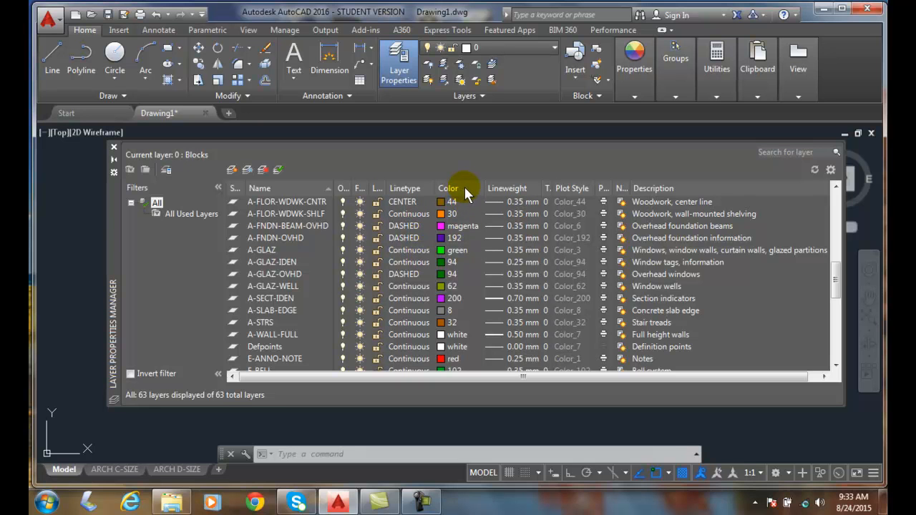
mouse_move(403, 189)
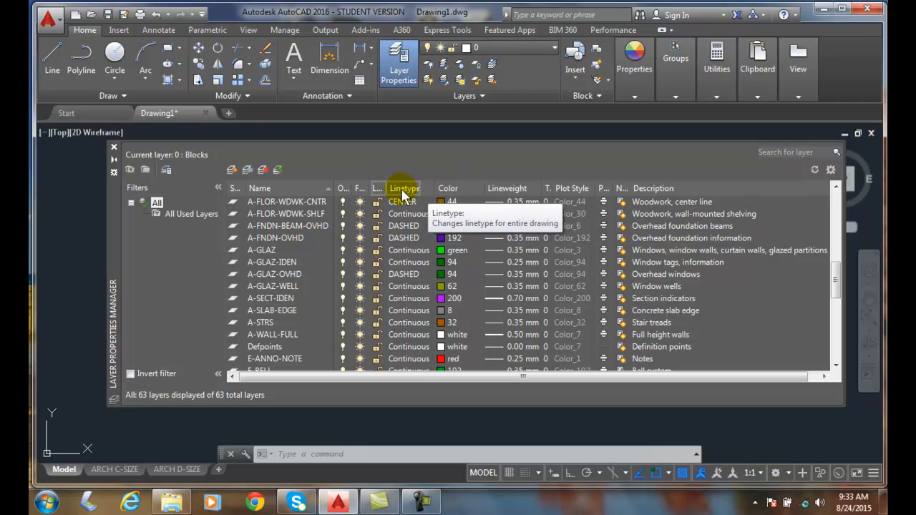
Reorder the columns so Color sits just ahead of Linetype again.
click(404, 189)
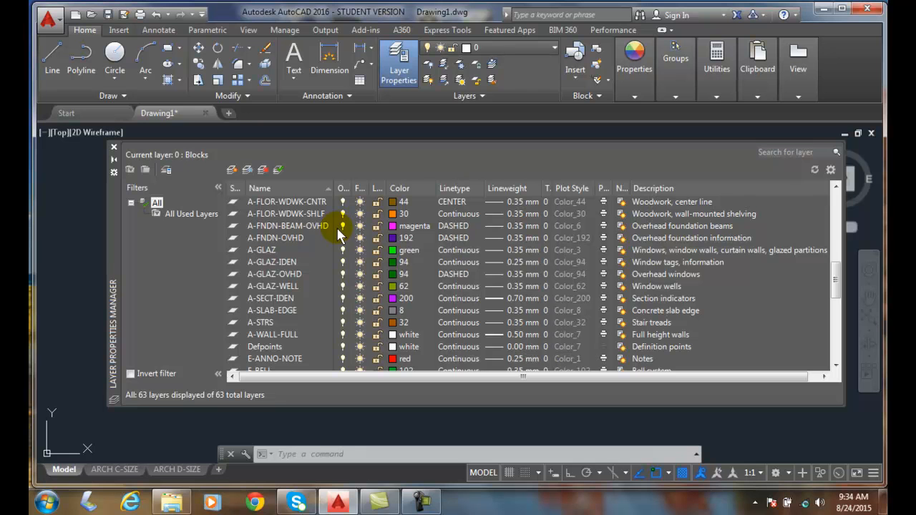
mouse_move(340, 283)
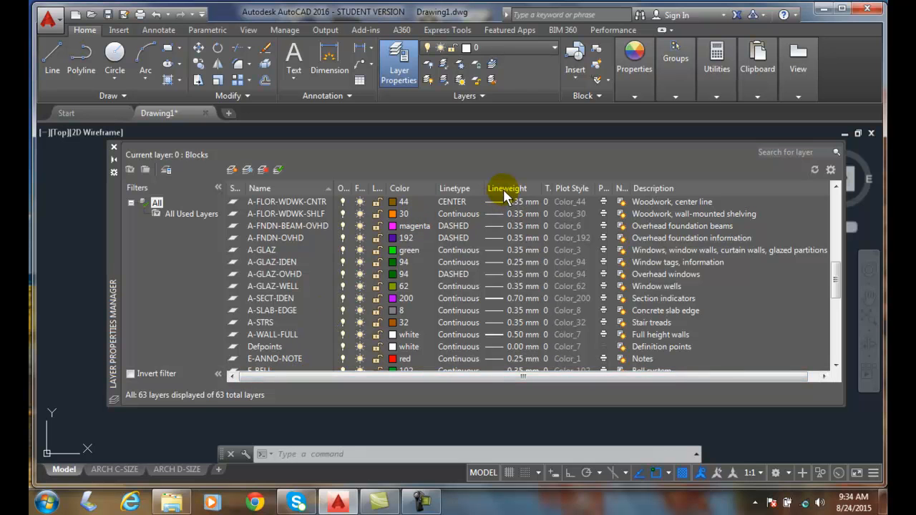
Maximize all columns again and scroll the list back to the left.
right_click(507, 189)
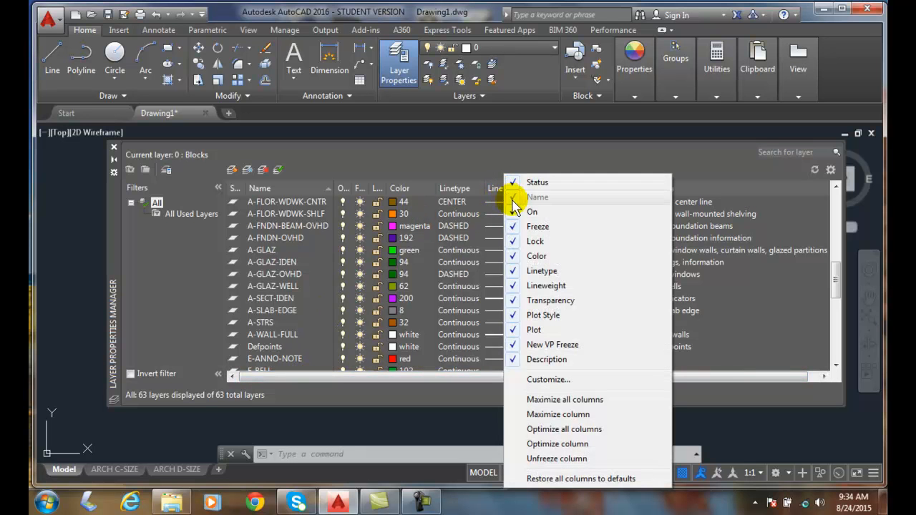
click(564, 399)
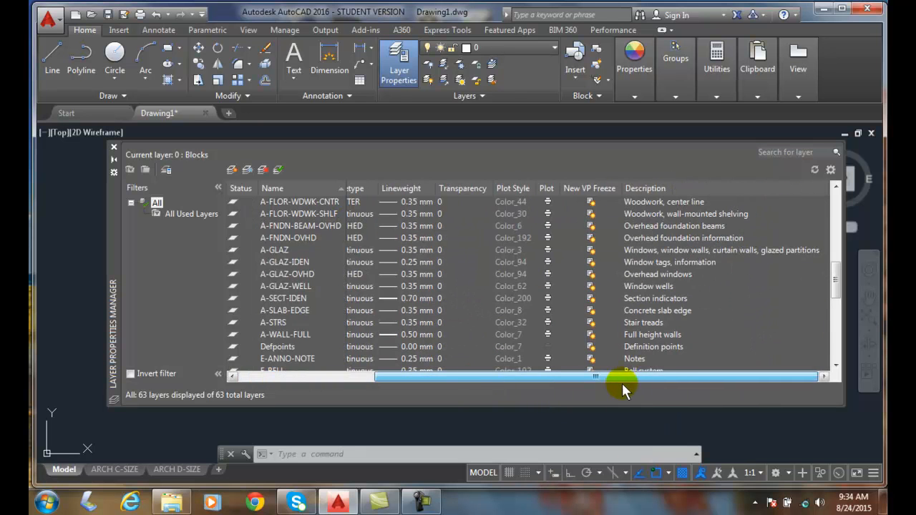
drag(623, 375, 458, 375)
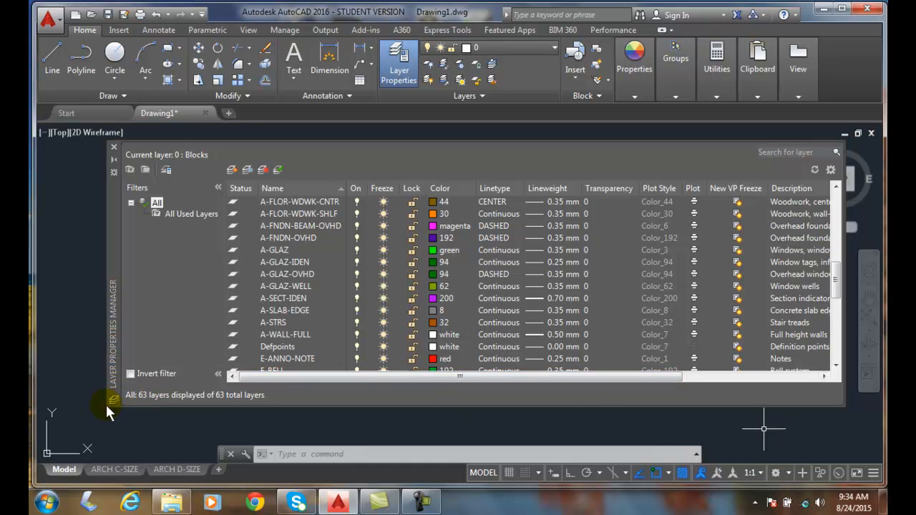
mouse_move(91, 214)
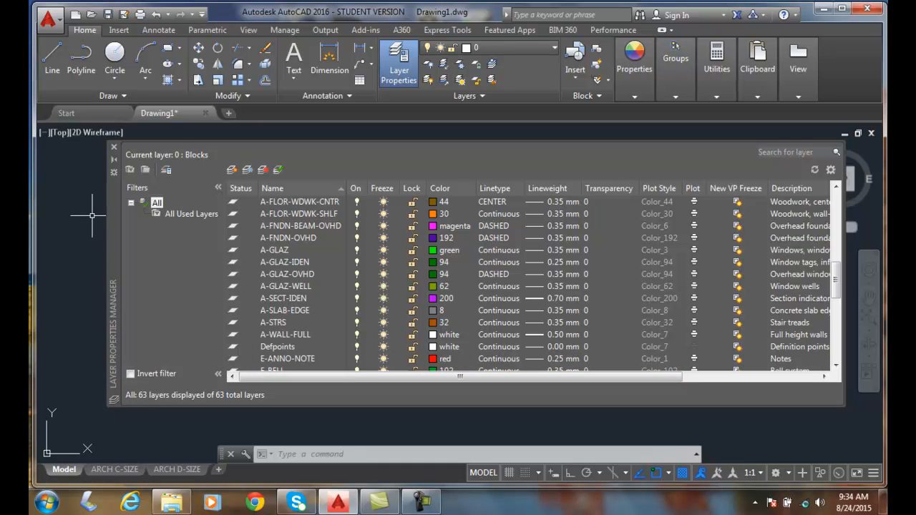